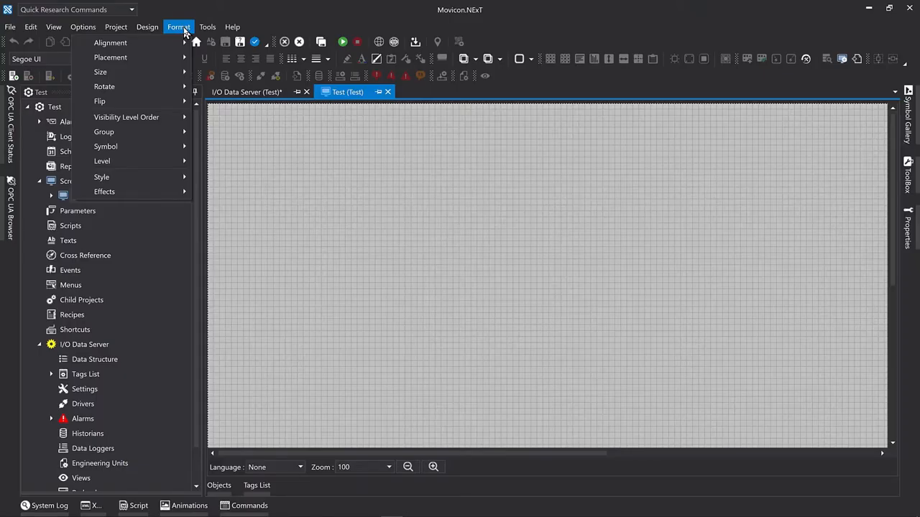
# Bring up the Symbol Gallery and scroll the System library down to the Pumps entry.
pyautogui.click(147, 25)
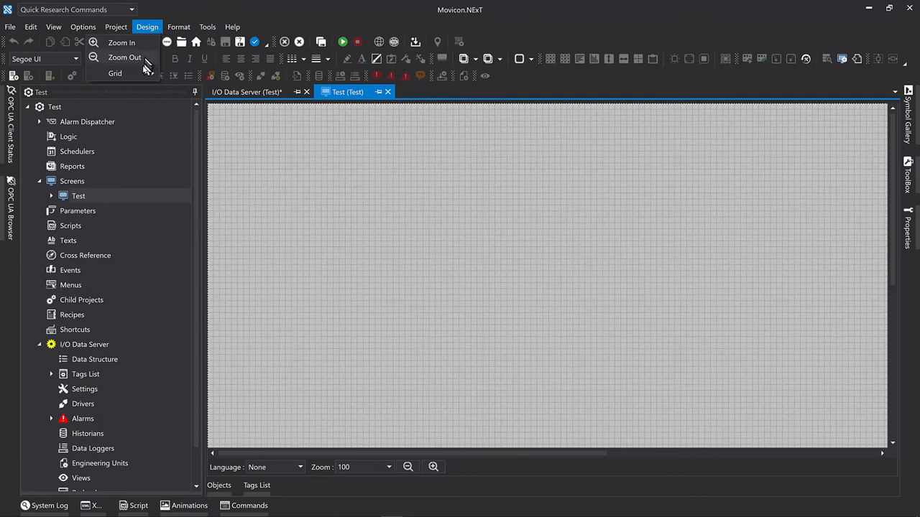
pyautogui.click(115, 74)
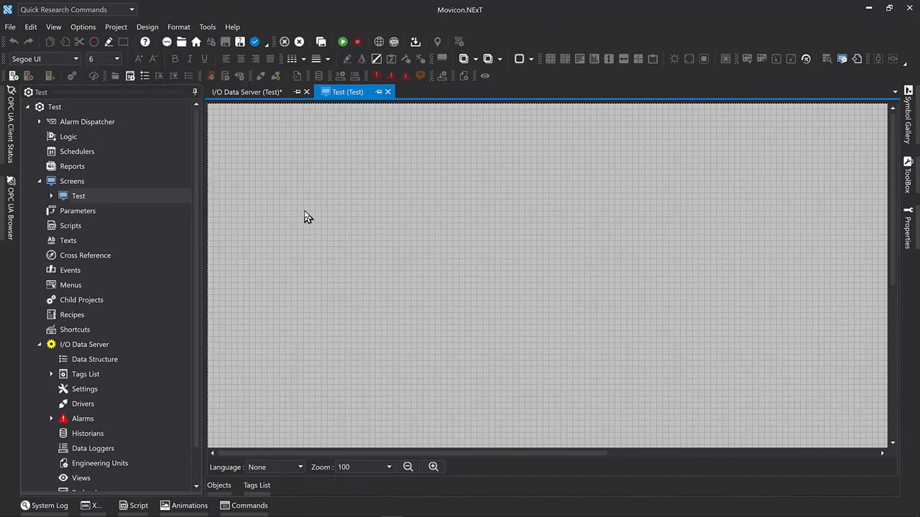
pyautogui.moveTo(909, 132)
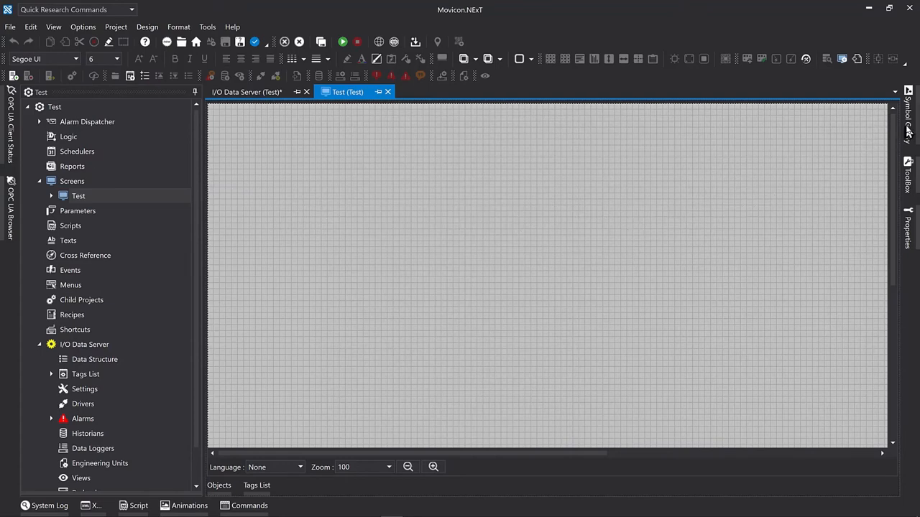
pyautogui.click(908, 115)
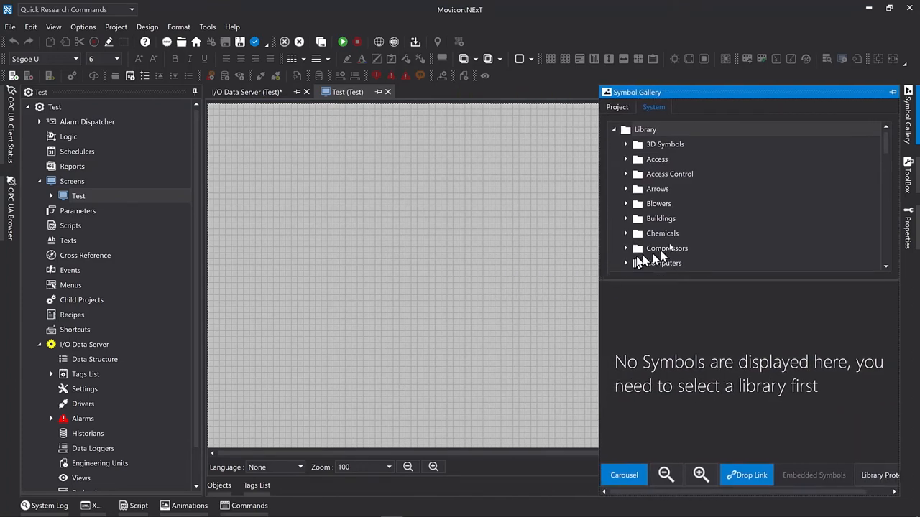
pyautogui.scroll(-3)
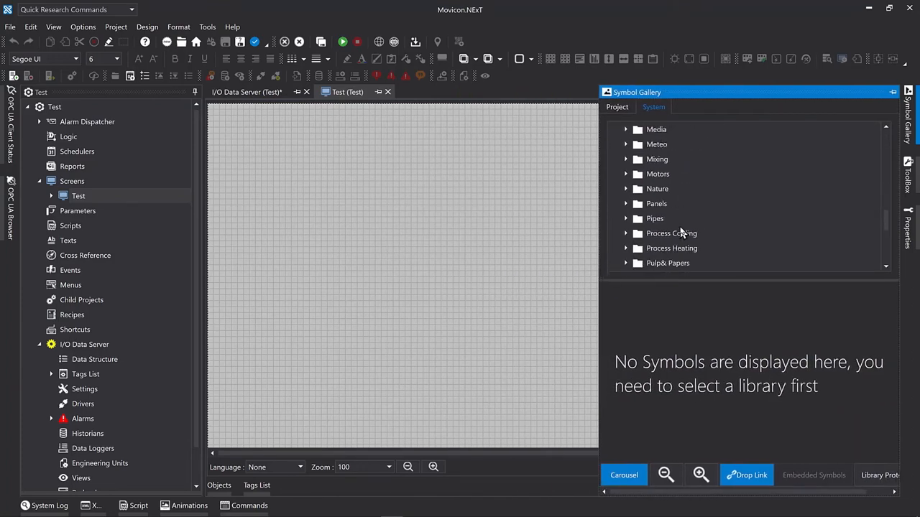
pyautogui.scroll(-3)
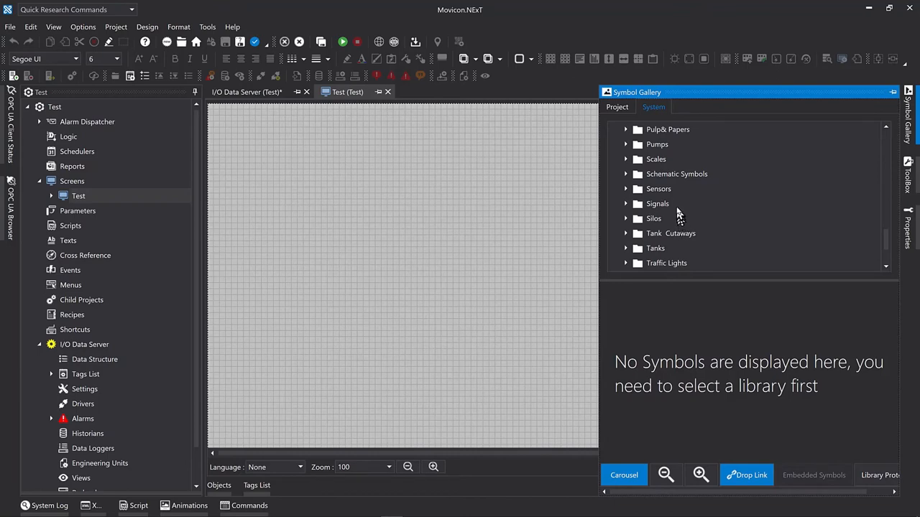
# Select and expand the Pumps library, switch it to Digital Animated symbols and preview their animation.
pyautogui.click(657, 144)
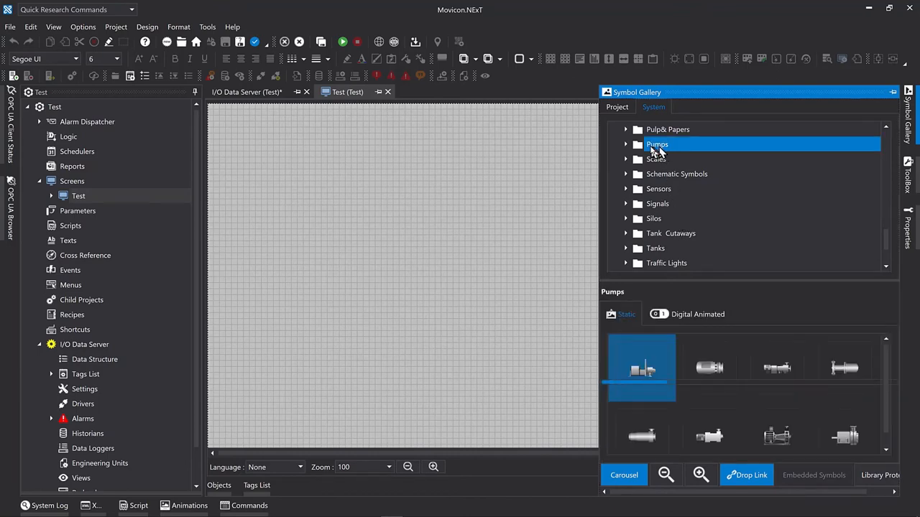
pyautogui.click(627, 144)
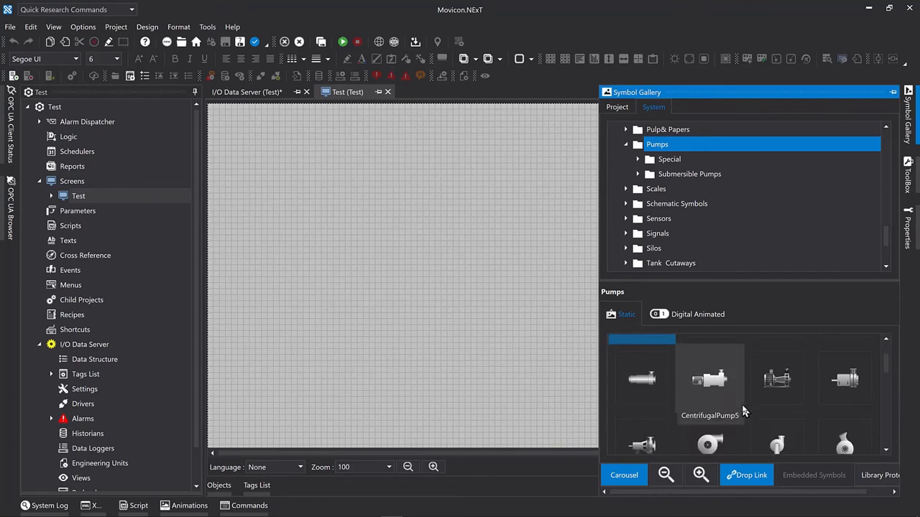
pyautogui.click(701, 474)
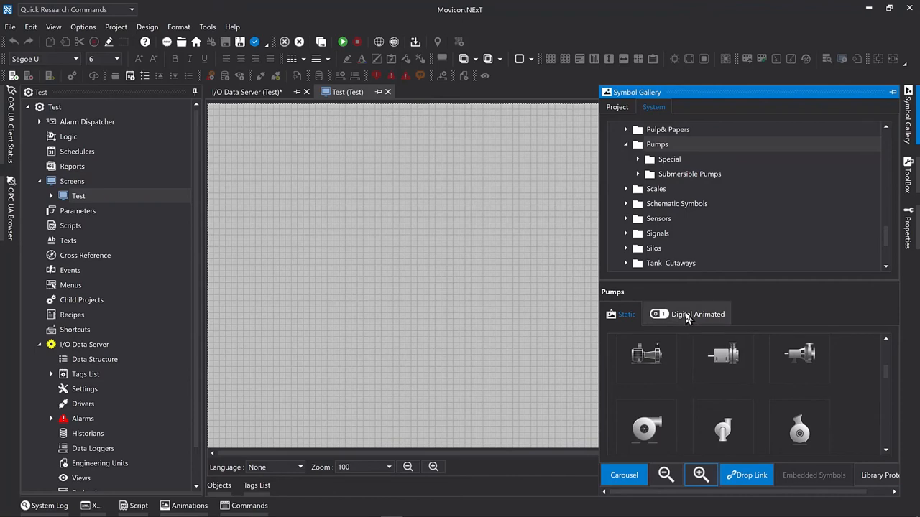
pyautogui.click(695, 313)
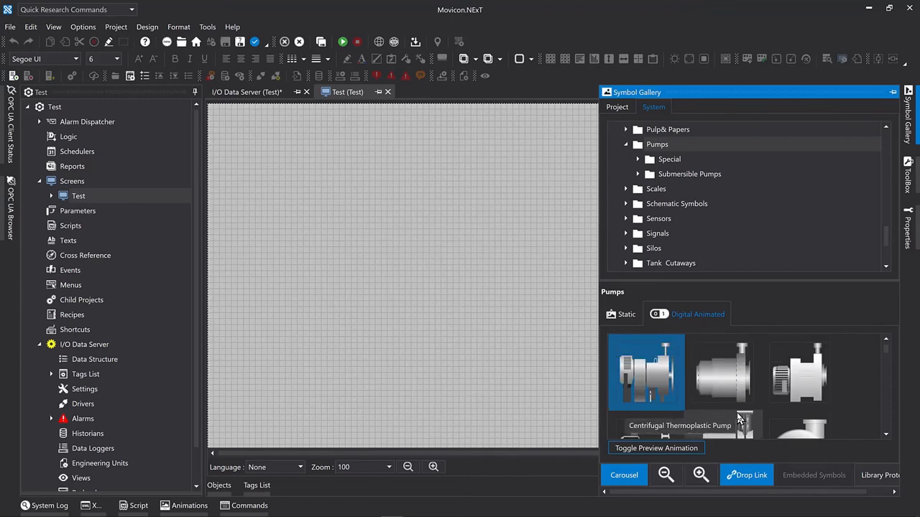
# Place the animated centrifugal pump on the Test screen, enlarge it to 120 by 100 and move it lower.
pyautogui.scroll(-3)
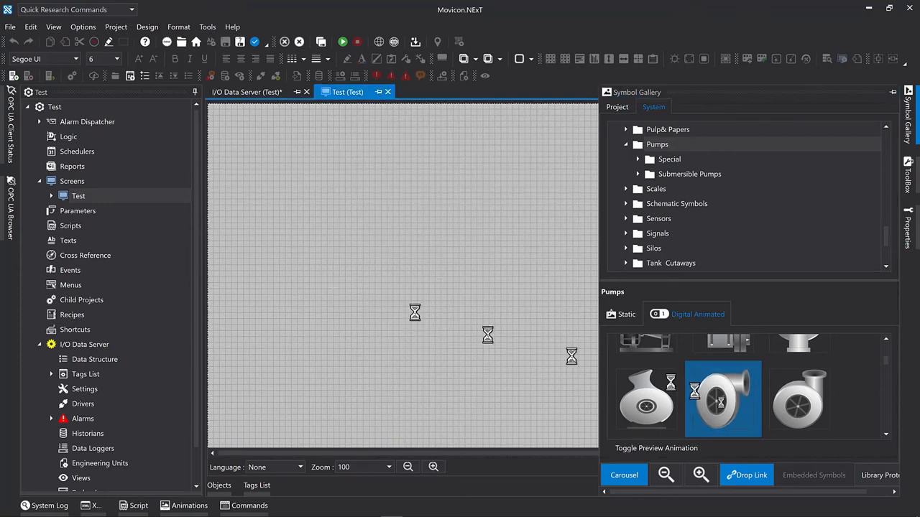
pyautogui.moveTo(723, 400); pyautogui.dragTo(352, 297)
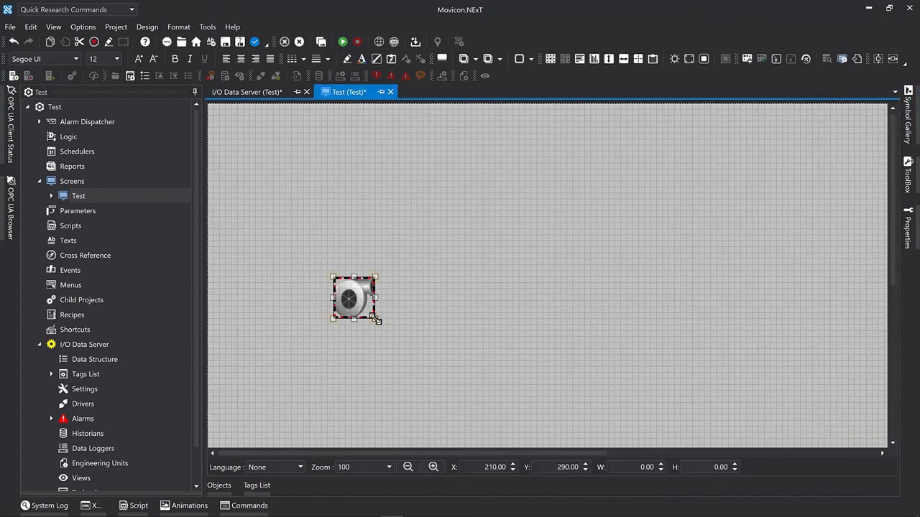
pyautogui.moveTo(377, 319); pyautogui.dragTo(400, 335)
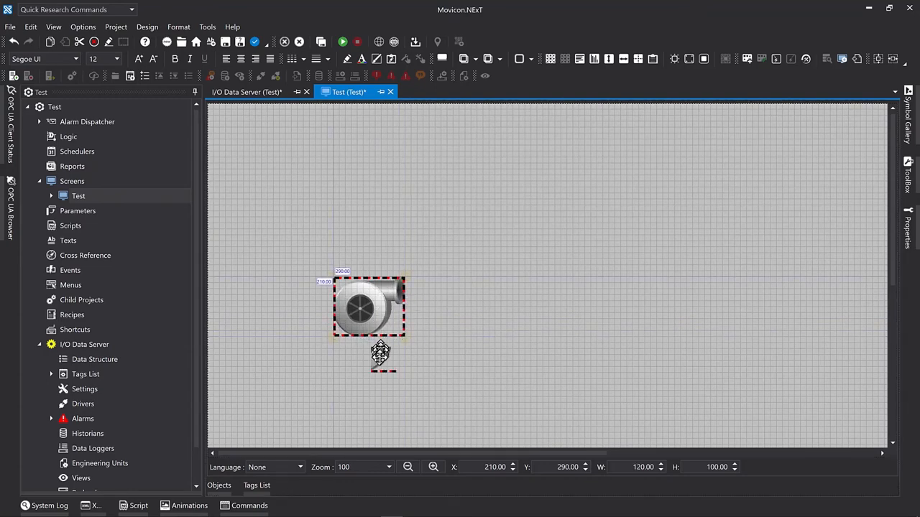
pyautogui.moveTo(368, 308); pyautogui.dragTo(351, 372)
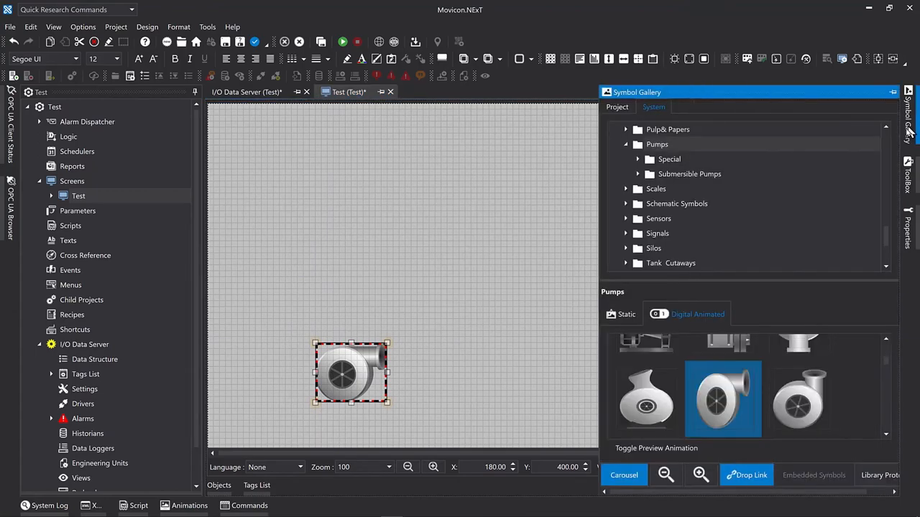
pyautogui.scroll(-3)
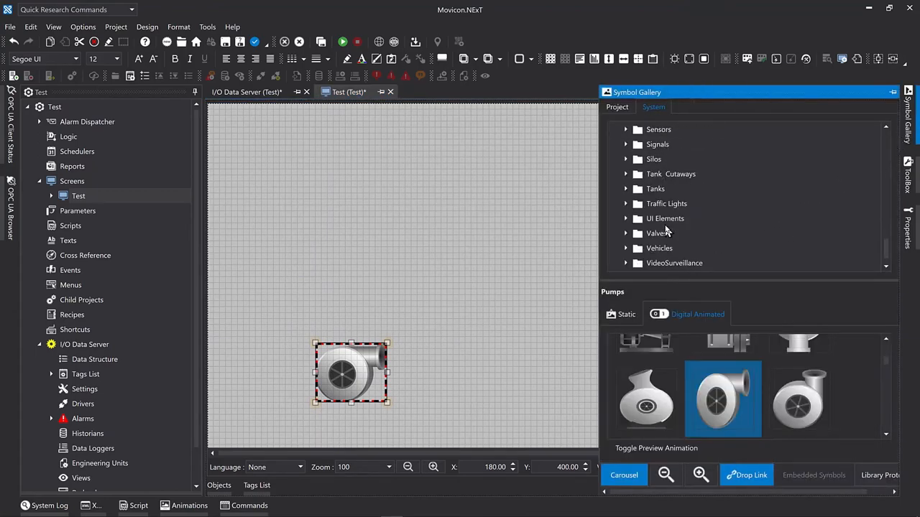